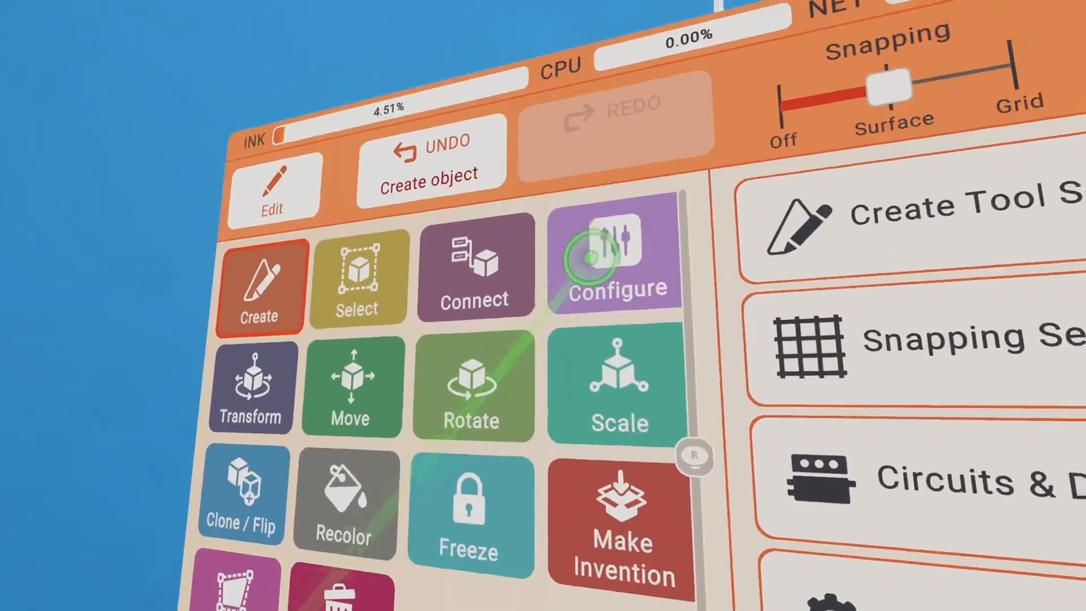
Bring up the Player World UI object's configuration with the Configure tool
click(613, 257)
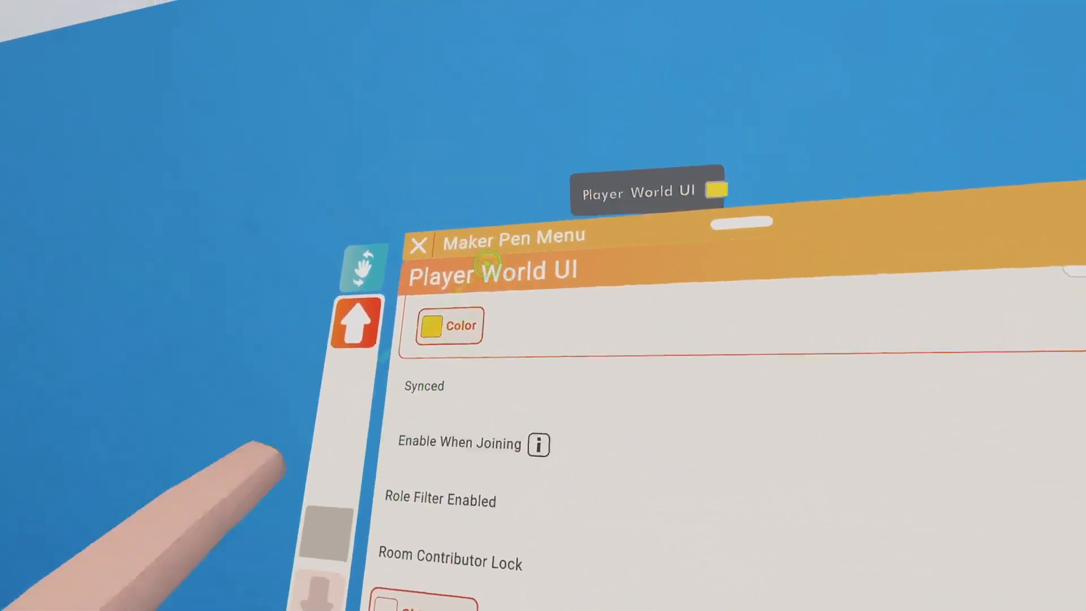
Leave the Player World UI settings and pick the Display Player World UI chip from the palette
click(418, 245)
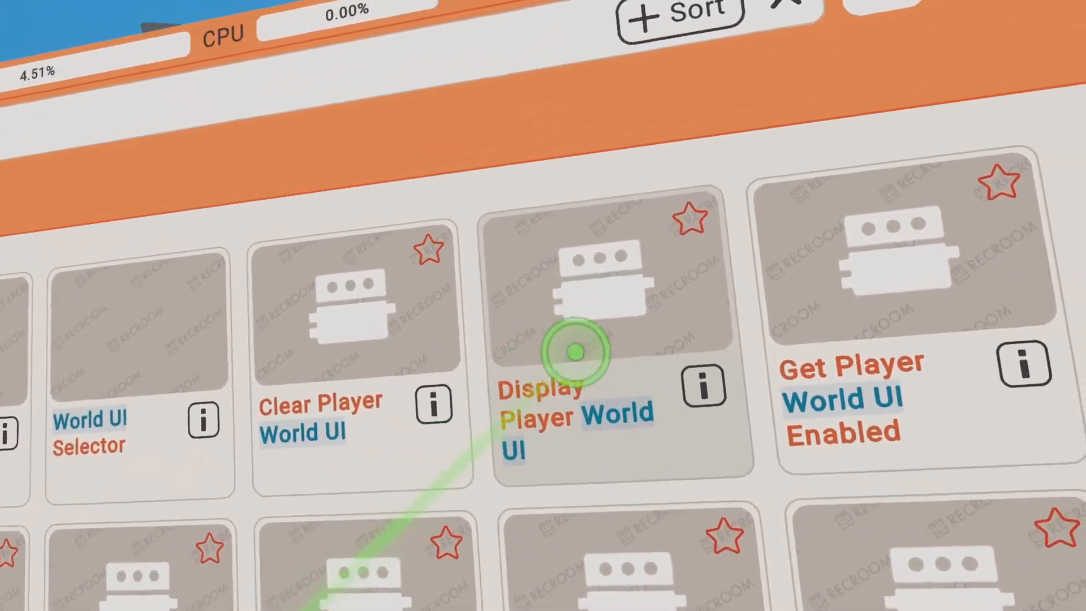
click(577, 352)
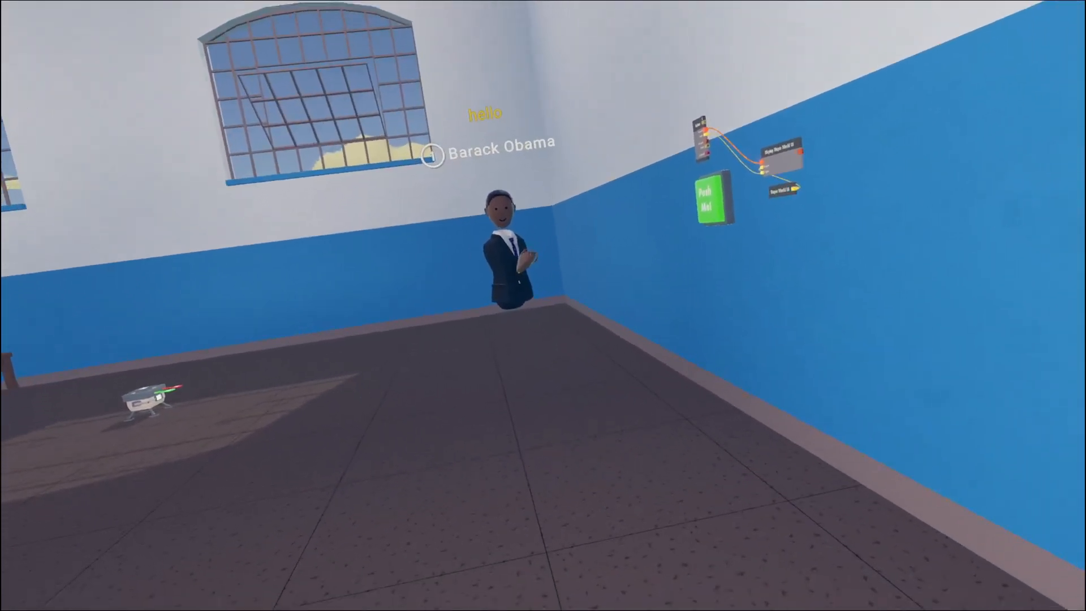
mouse_move(543, 305)
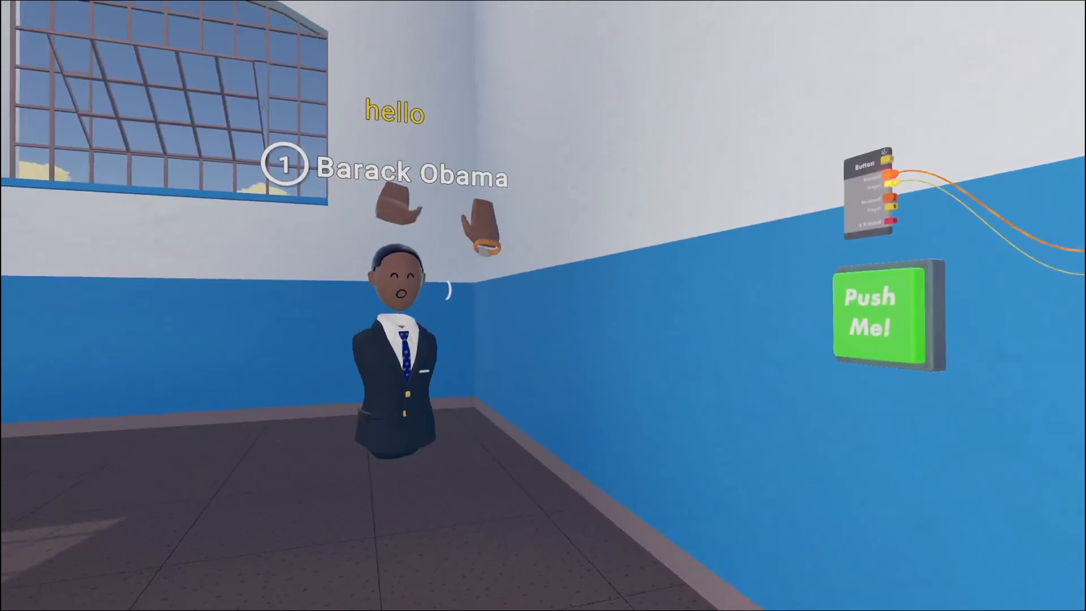
mouse_move(542, 305)
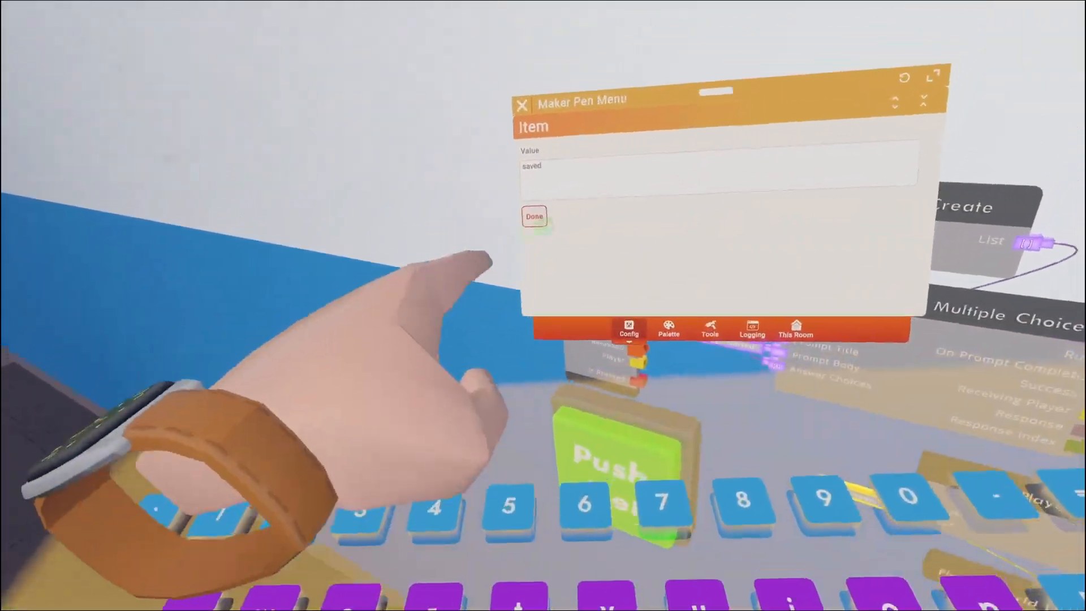
Confirm 'saved' as the list item's Value and return to the room
click(534, 217)
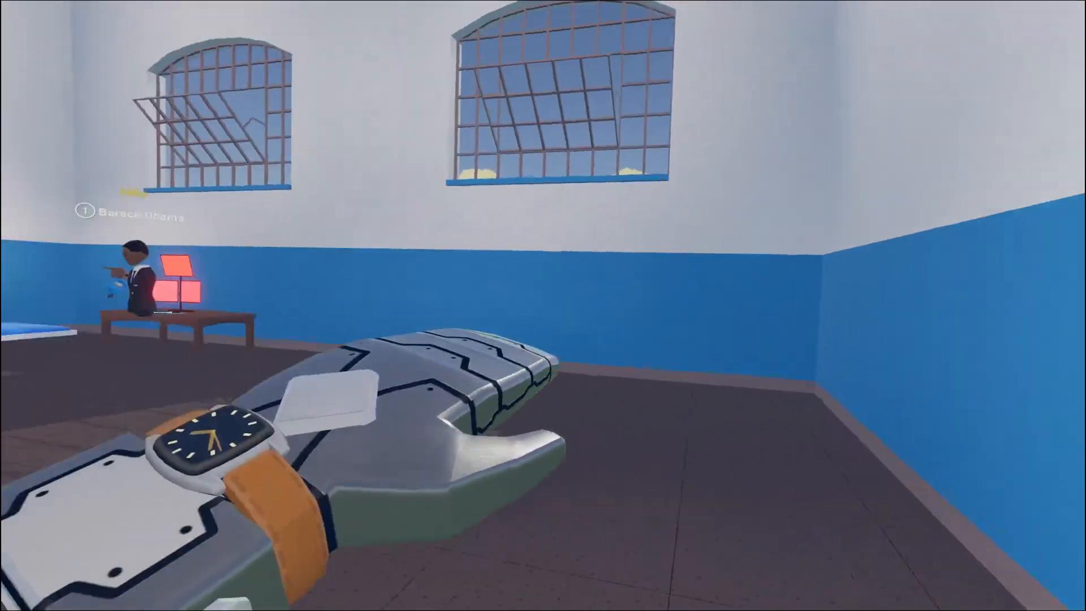
mouse_move(543, 305)
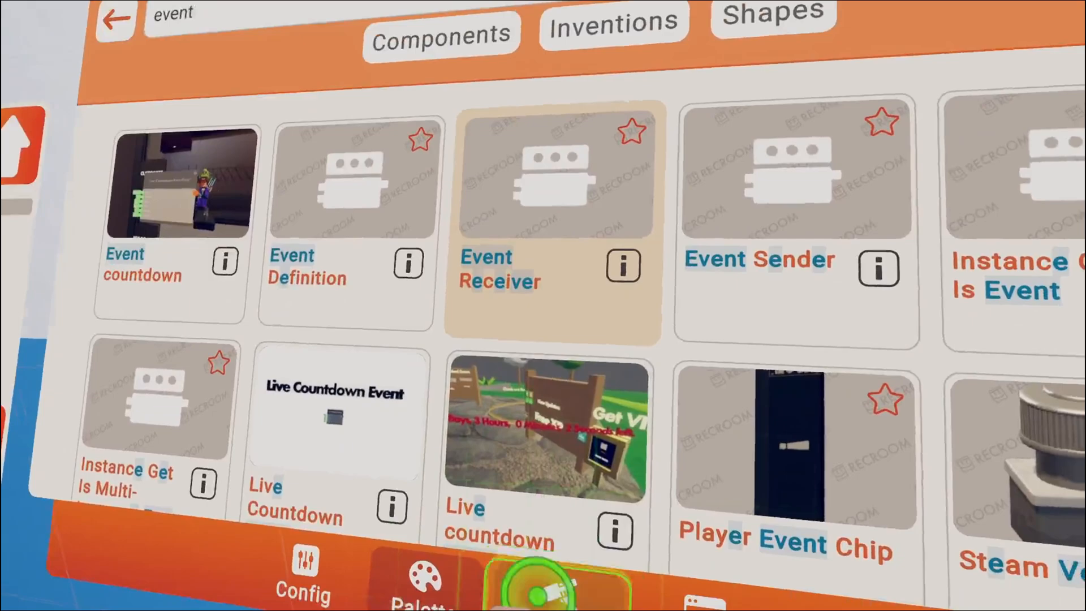
Spawn the Event Receiver chip from the components matching 'event'
click(550, 177)
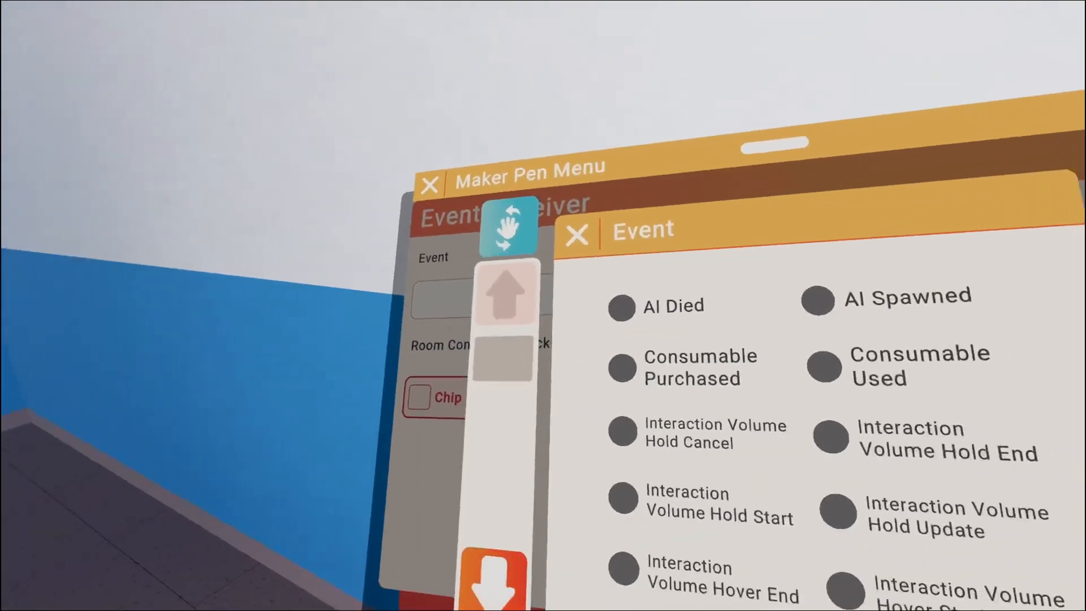
Browse the Event Receiver's event list toward the Player Joined entry
scroll(down, 3)
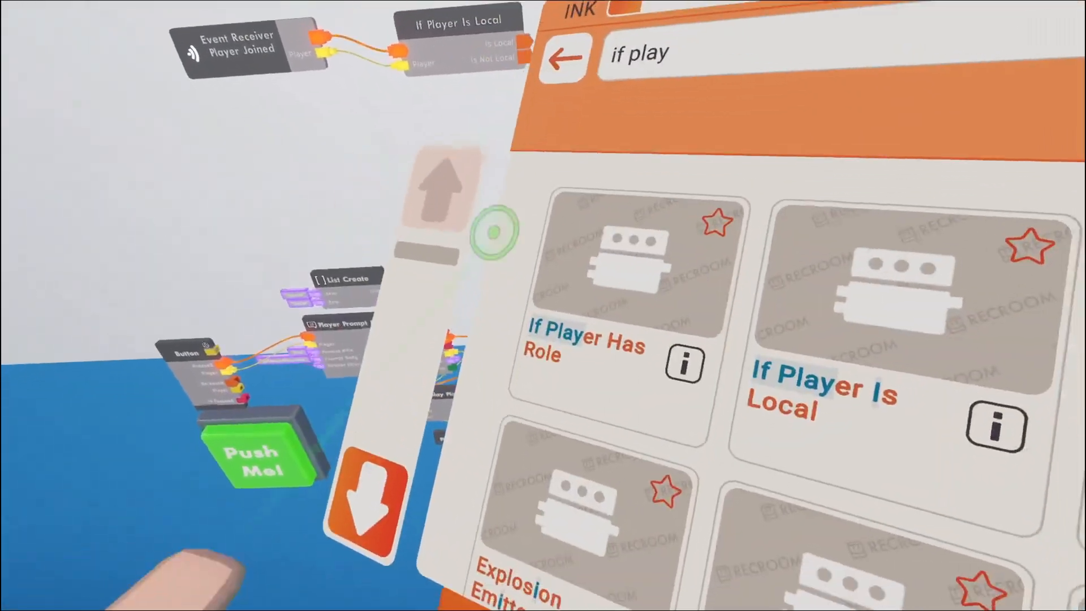
Spawn the If Player Is Local chip to gate the Player Joined event
click(564, 56)
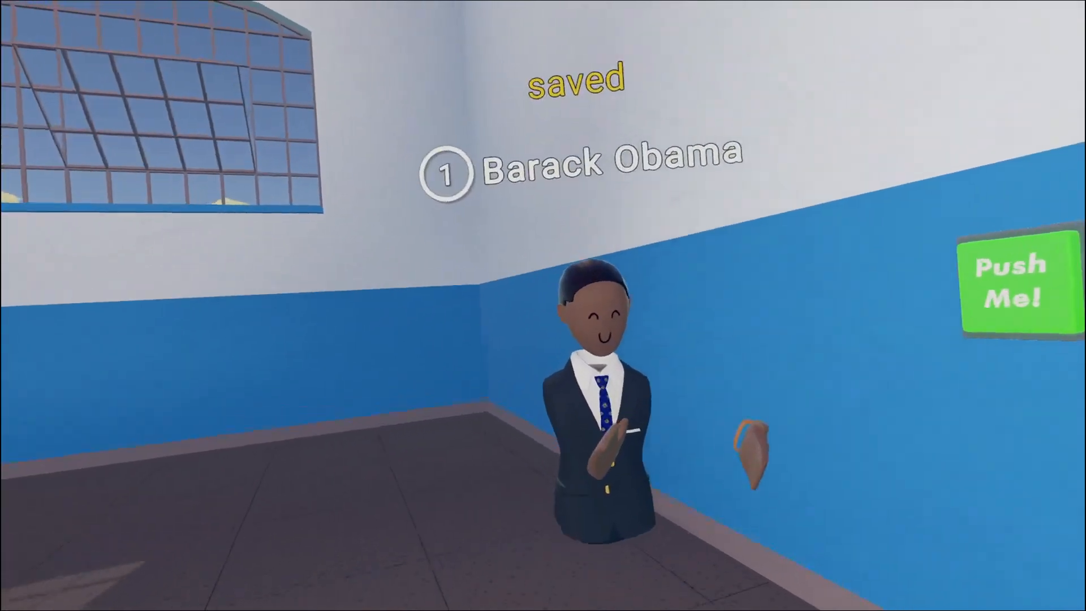
mouse_move(543, 305)
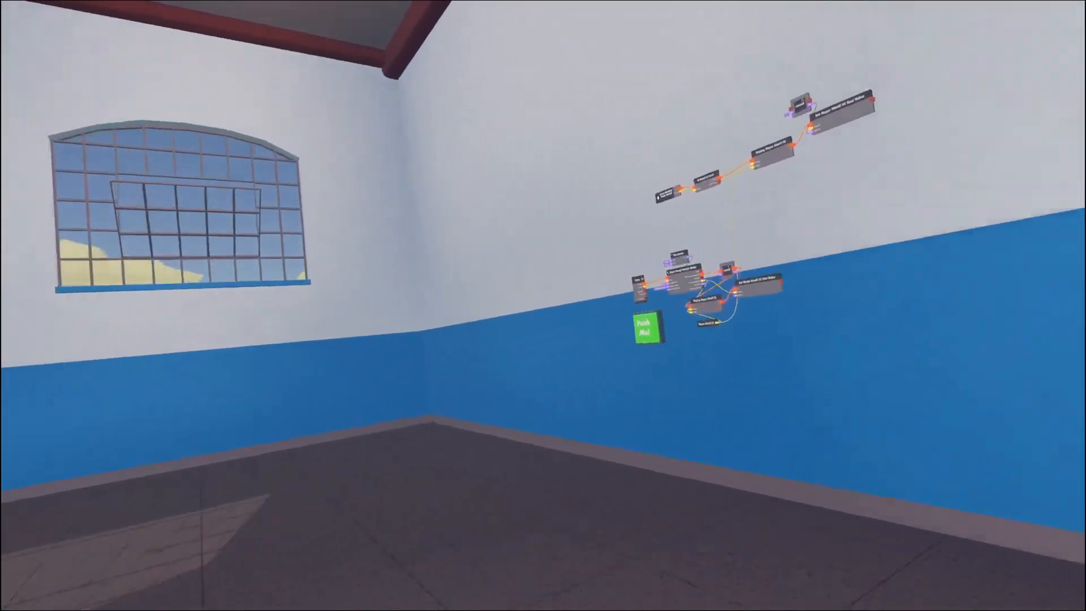
mouse_move(543, 306)
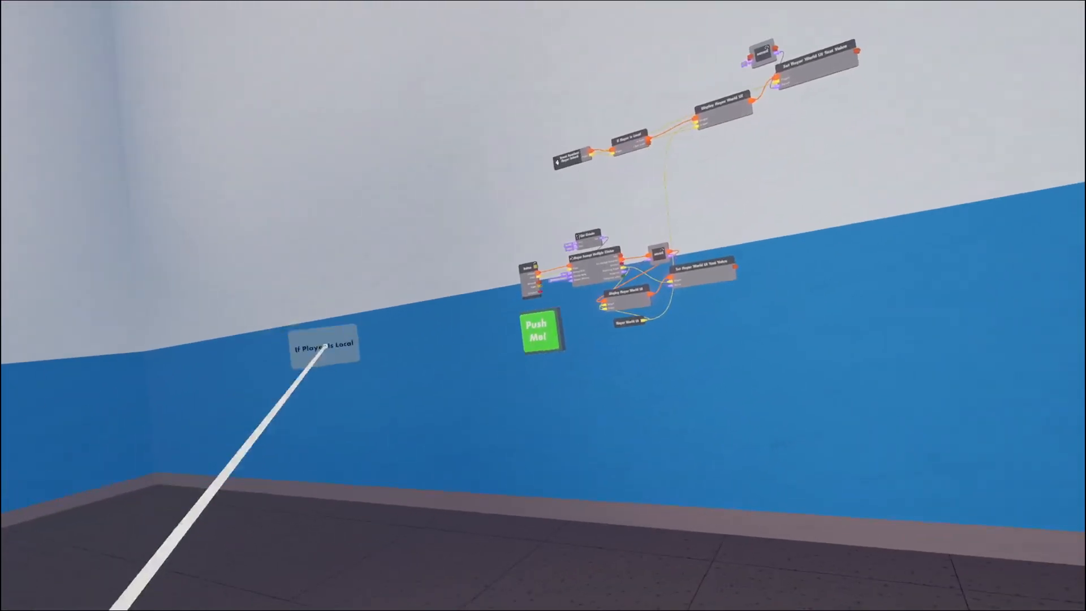
mouse_move(543, 305)
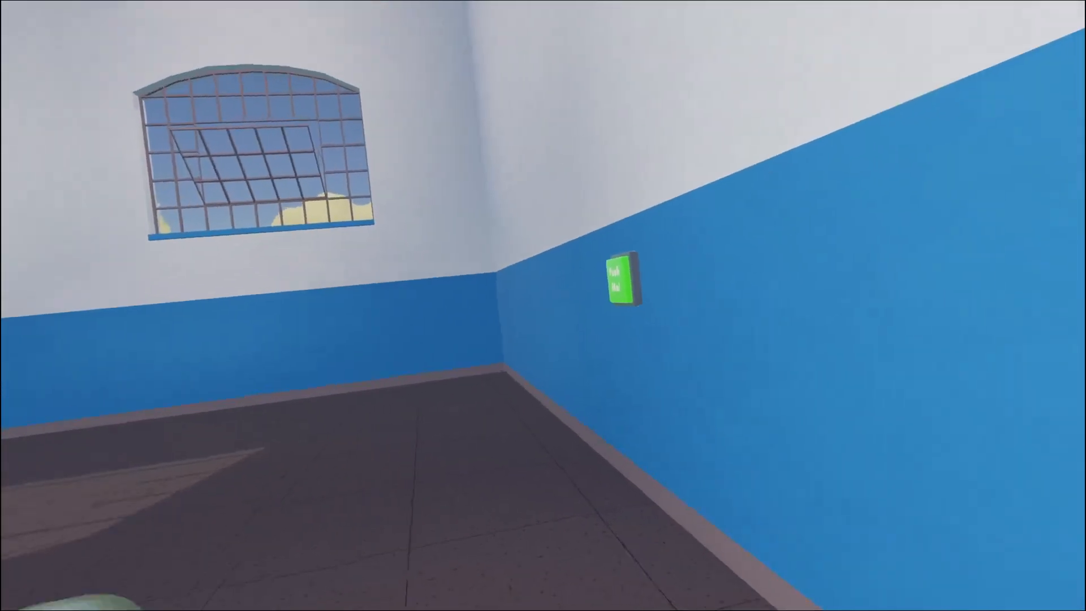
mouse_move(543, 306)
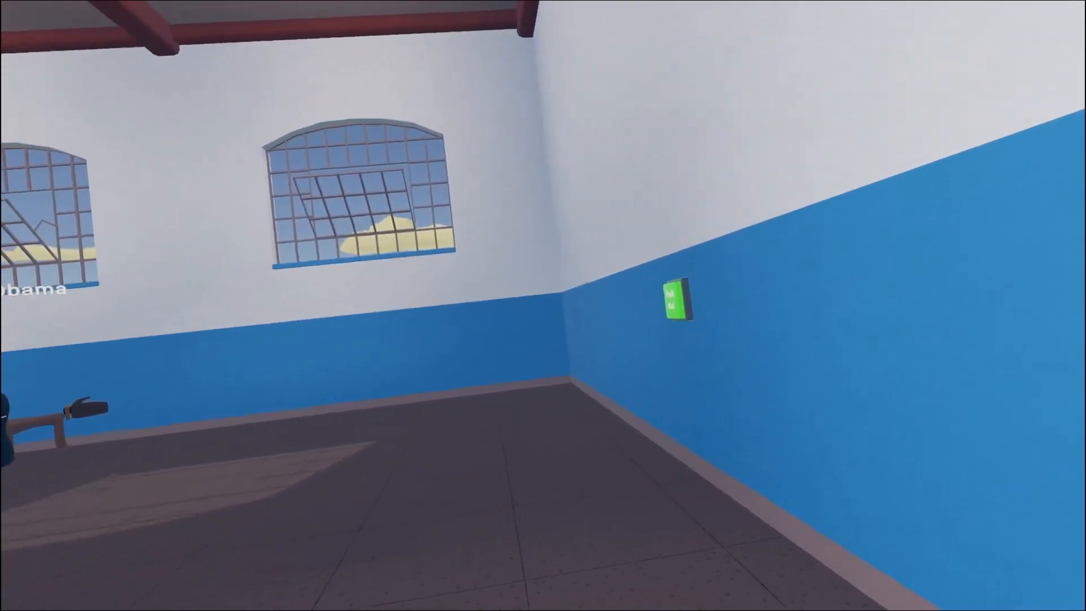
mouse_move(543, 305)
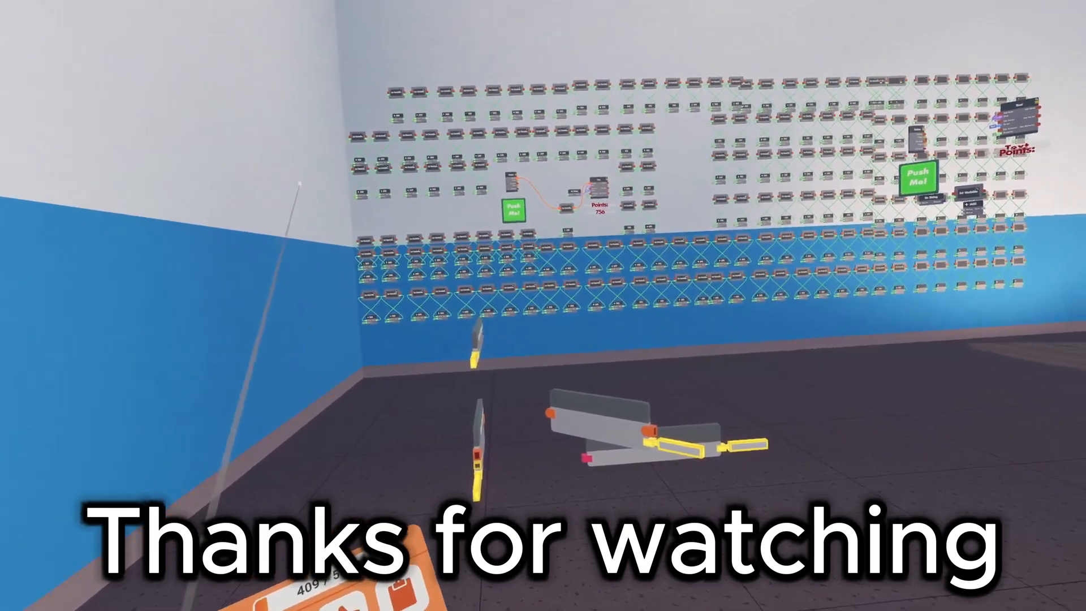
mouse_move(543, 306)
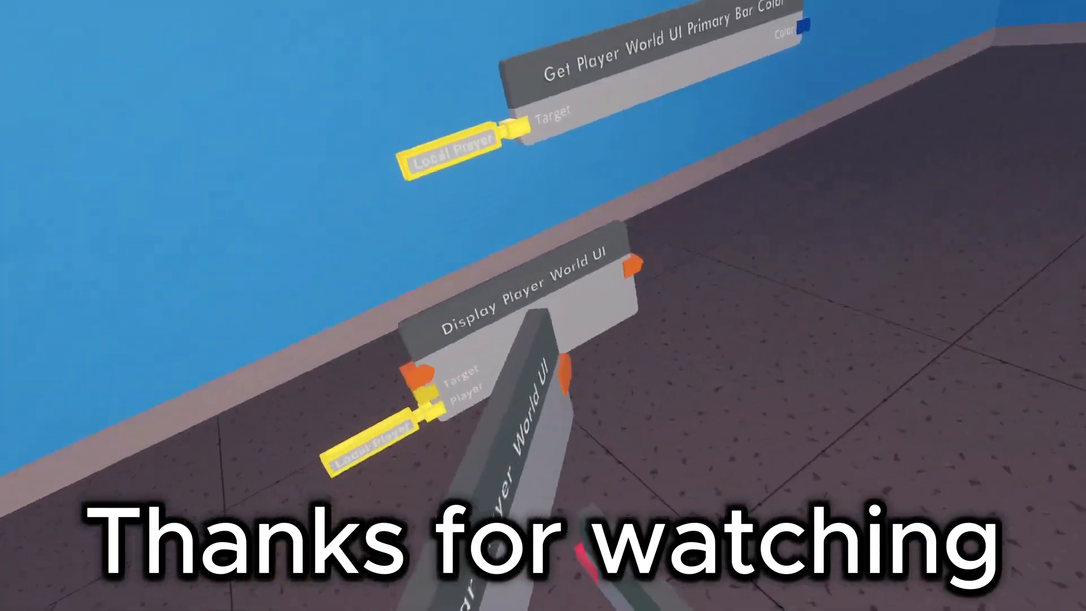